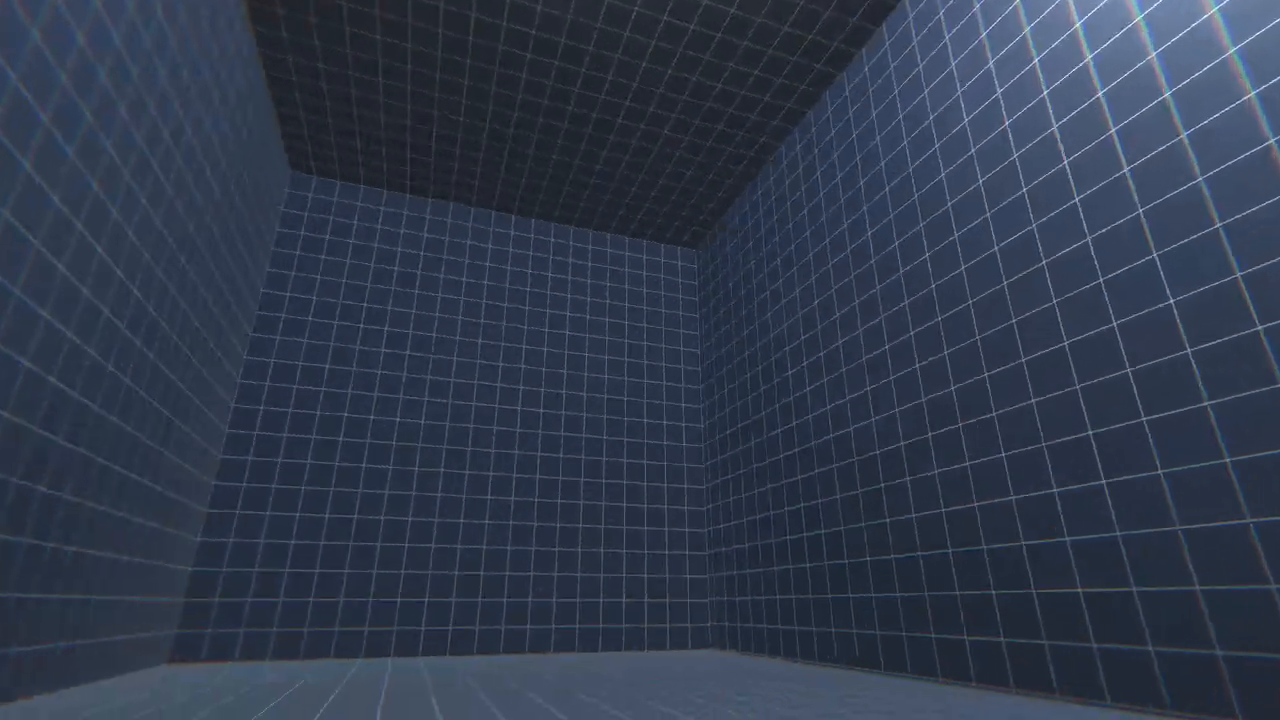
key(Escape)
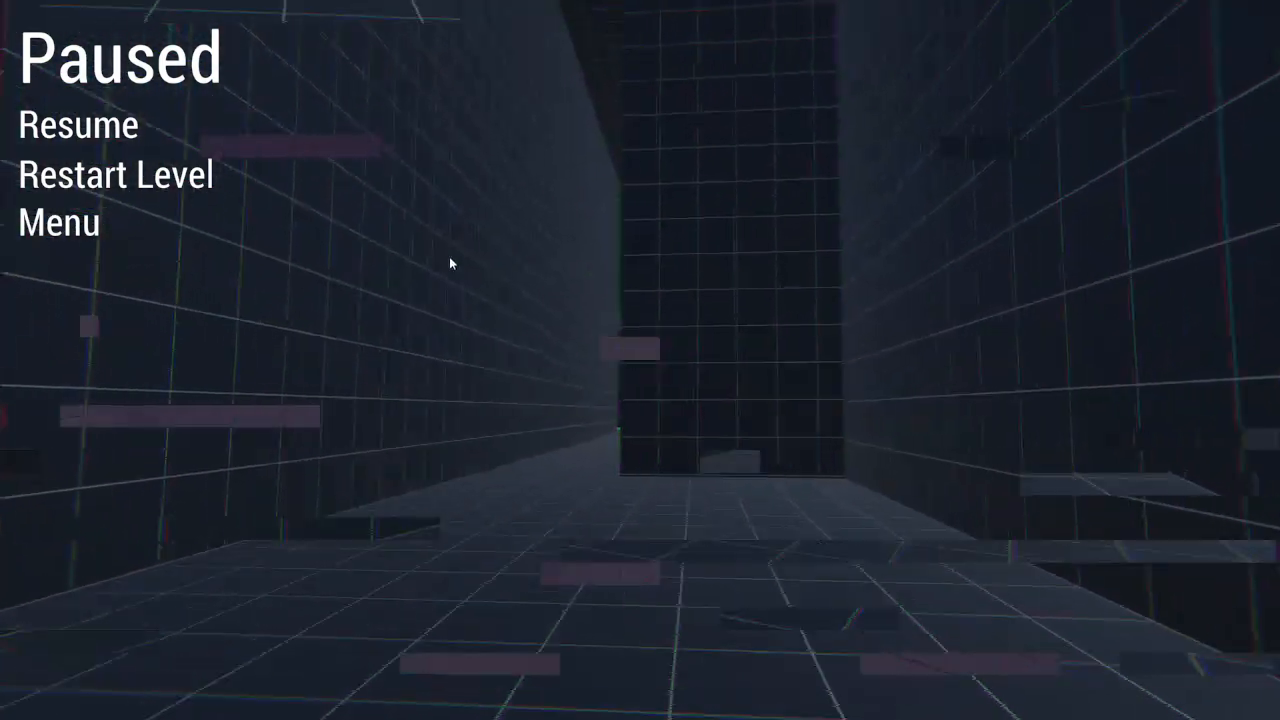
click(78, 125)
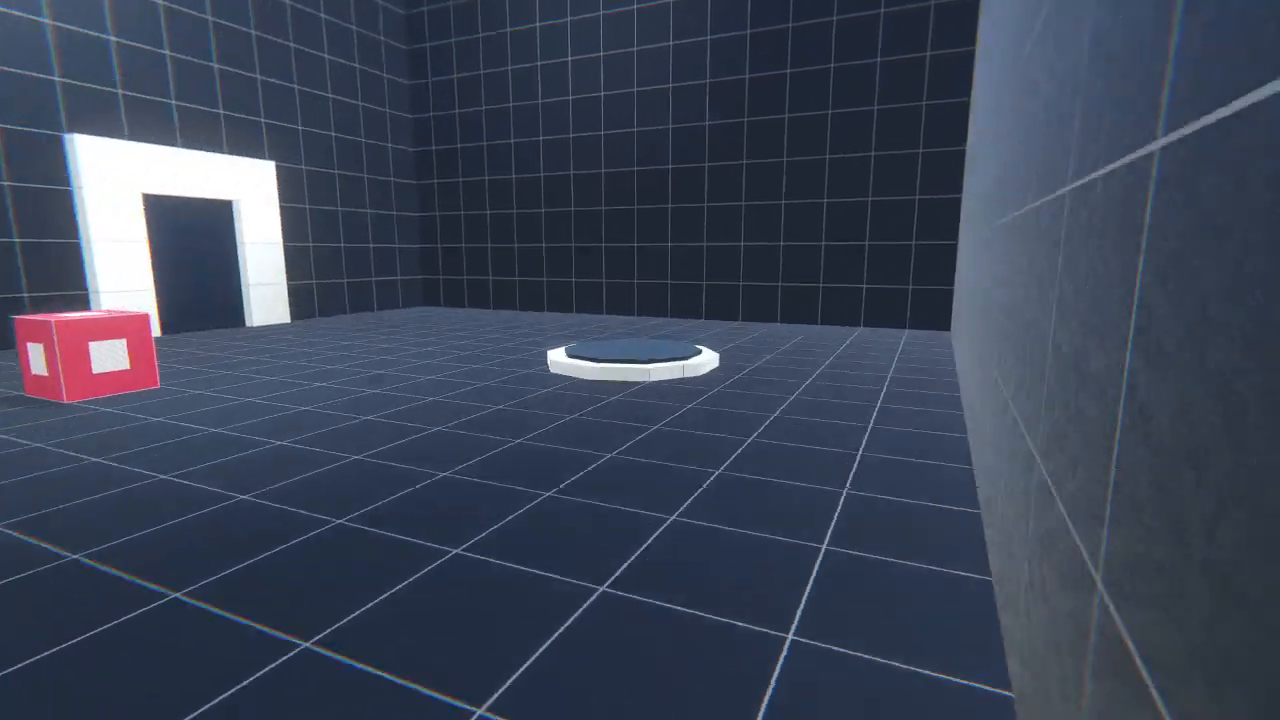
key(Escape)
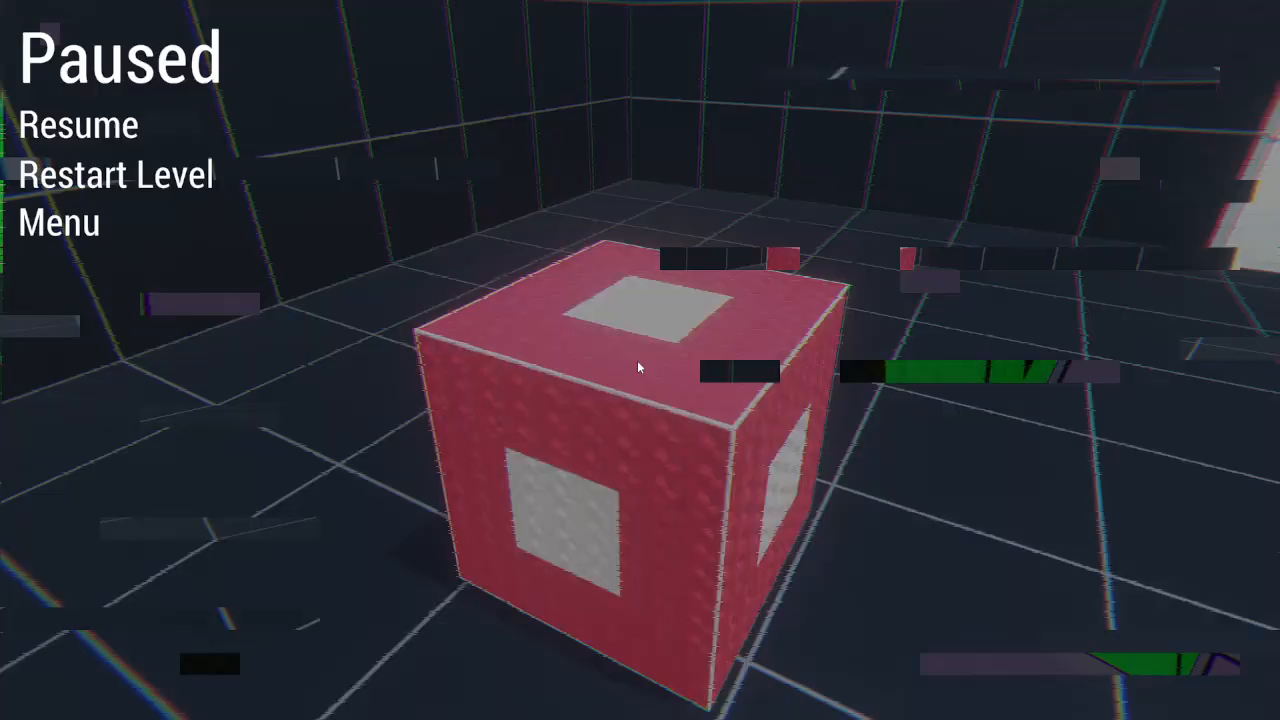
click(77, 125)
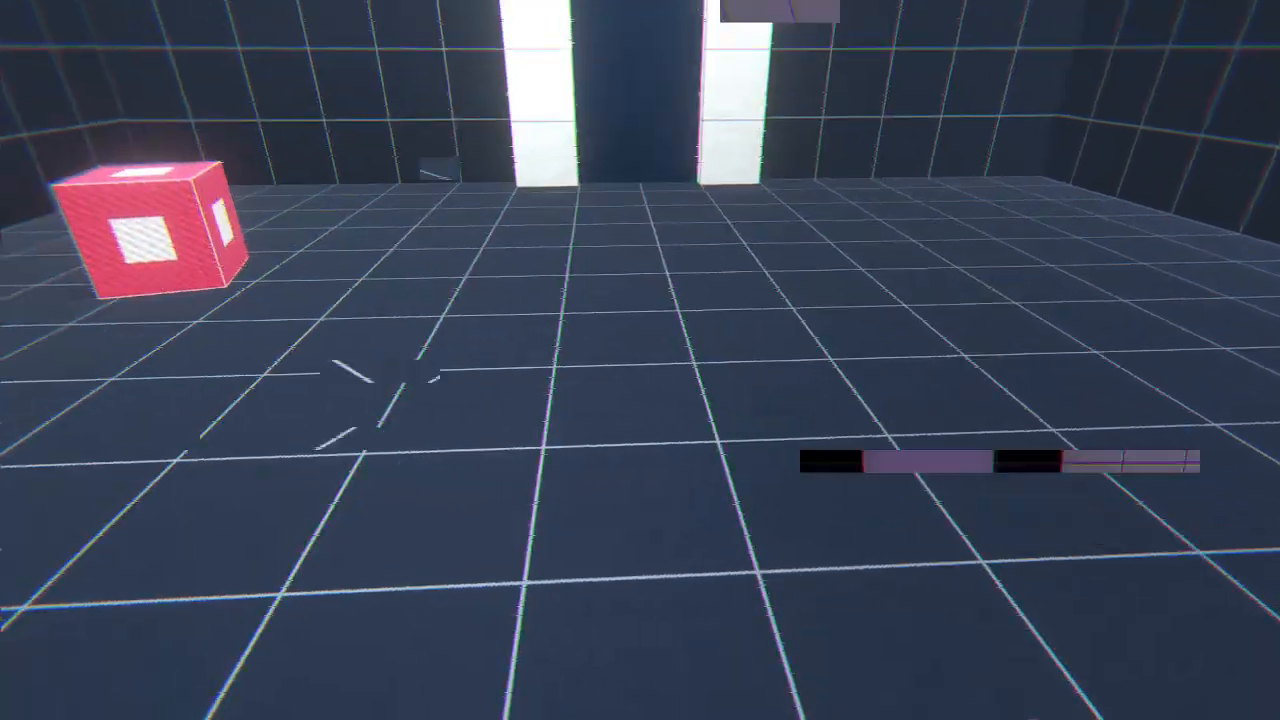
key(Escape)
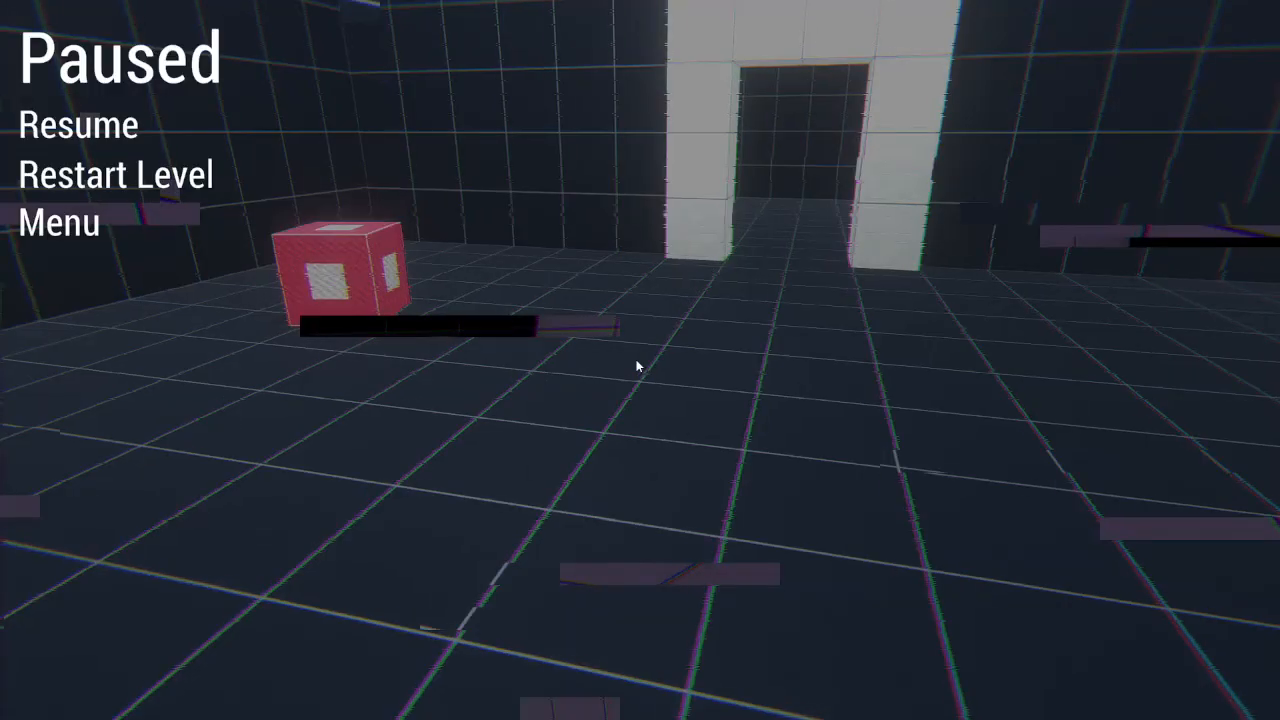
click(78, 125)
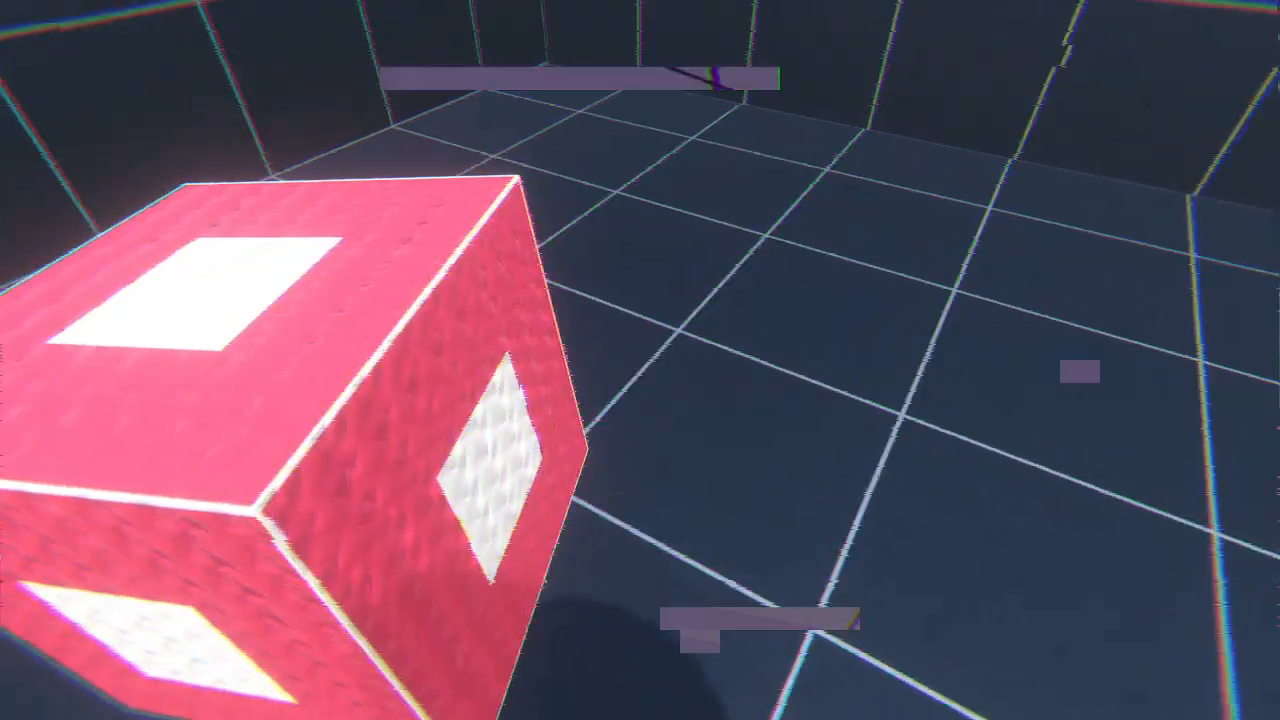
key(Escape)
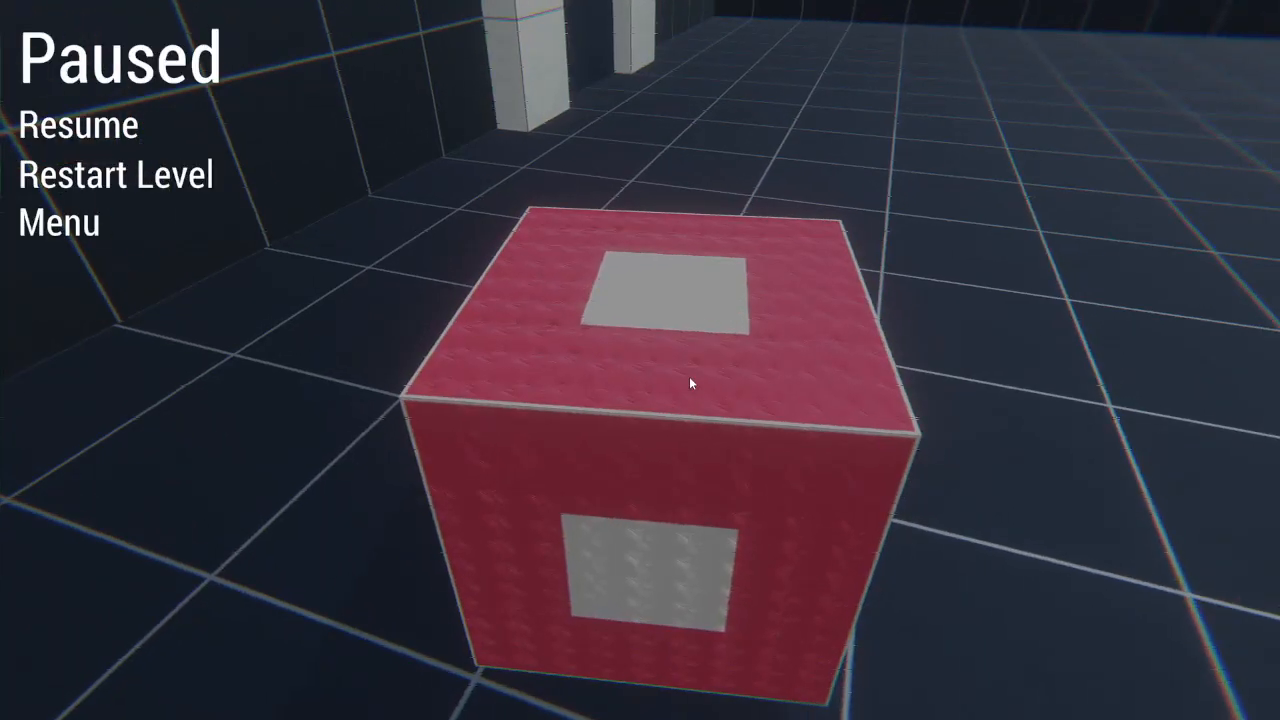
click(78, 124)
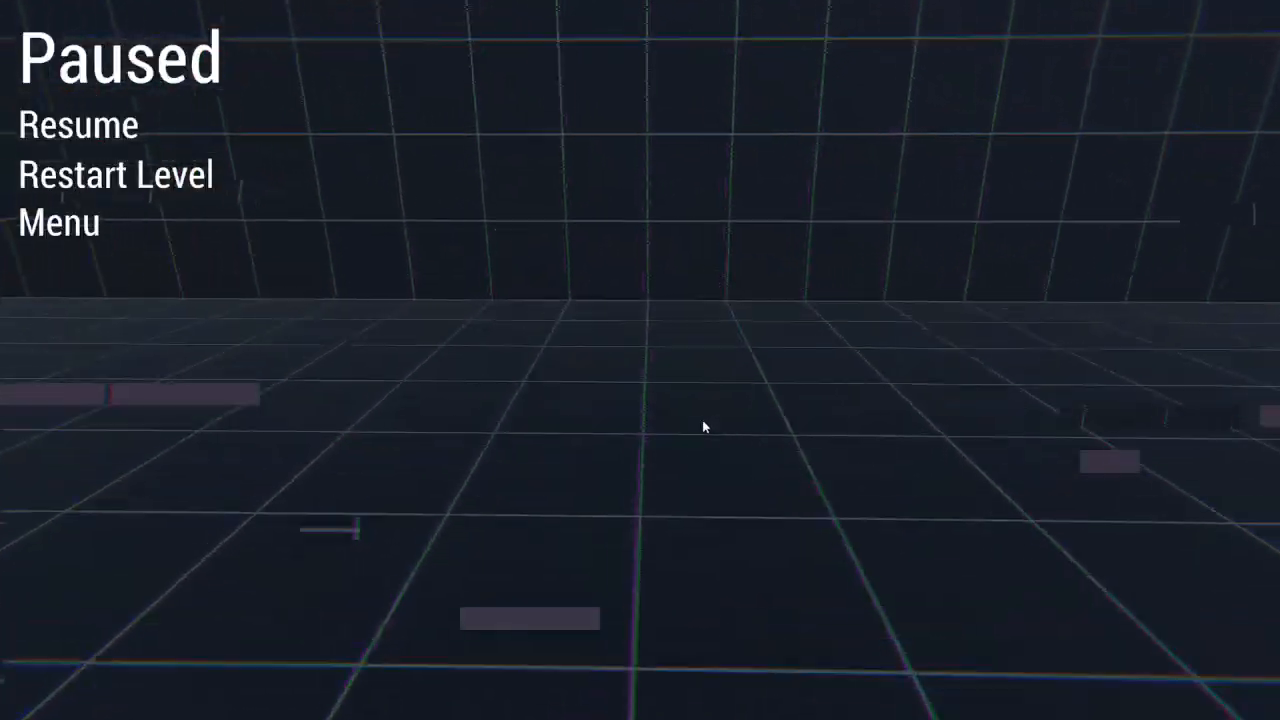
click(77, 125)
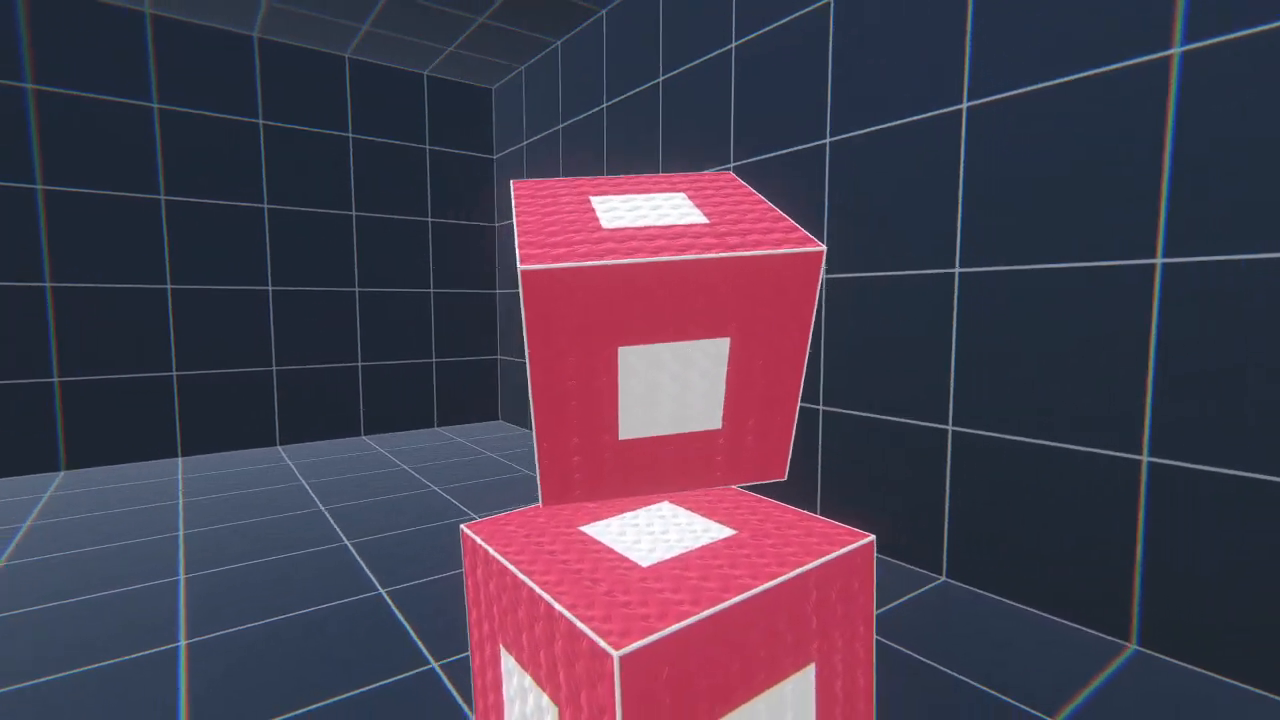
key(Escape)
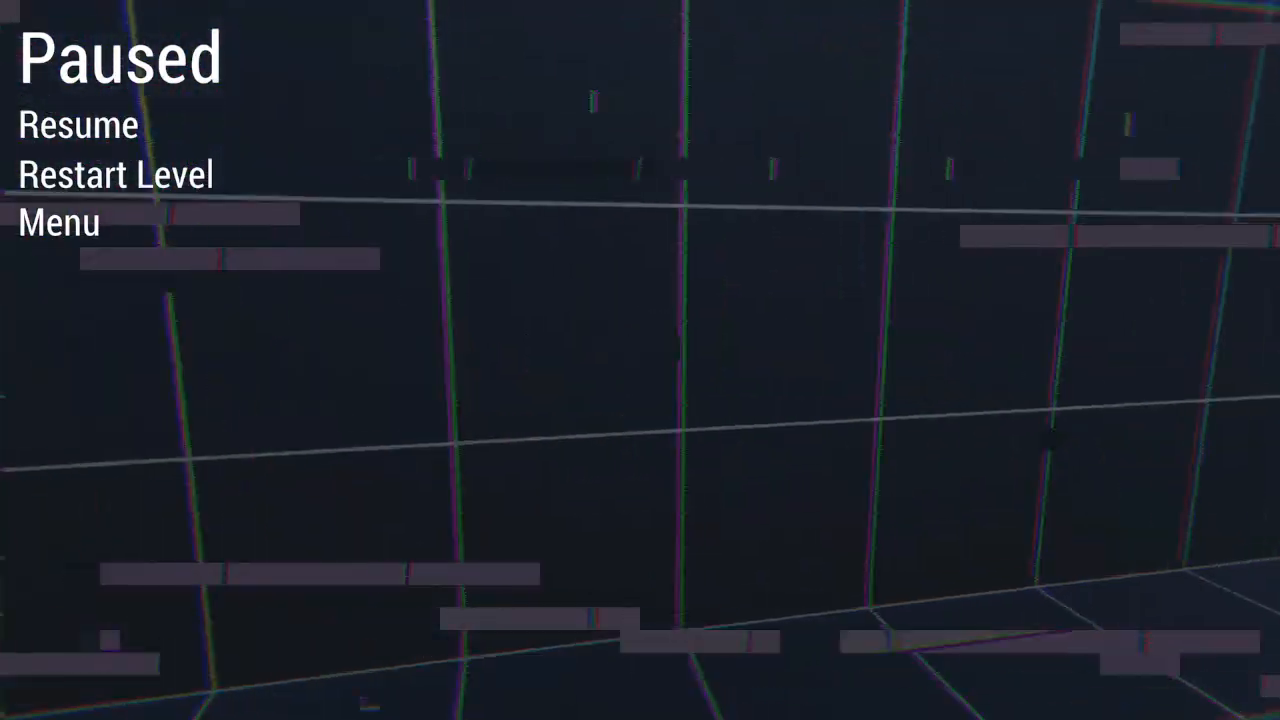
click(78, 125)
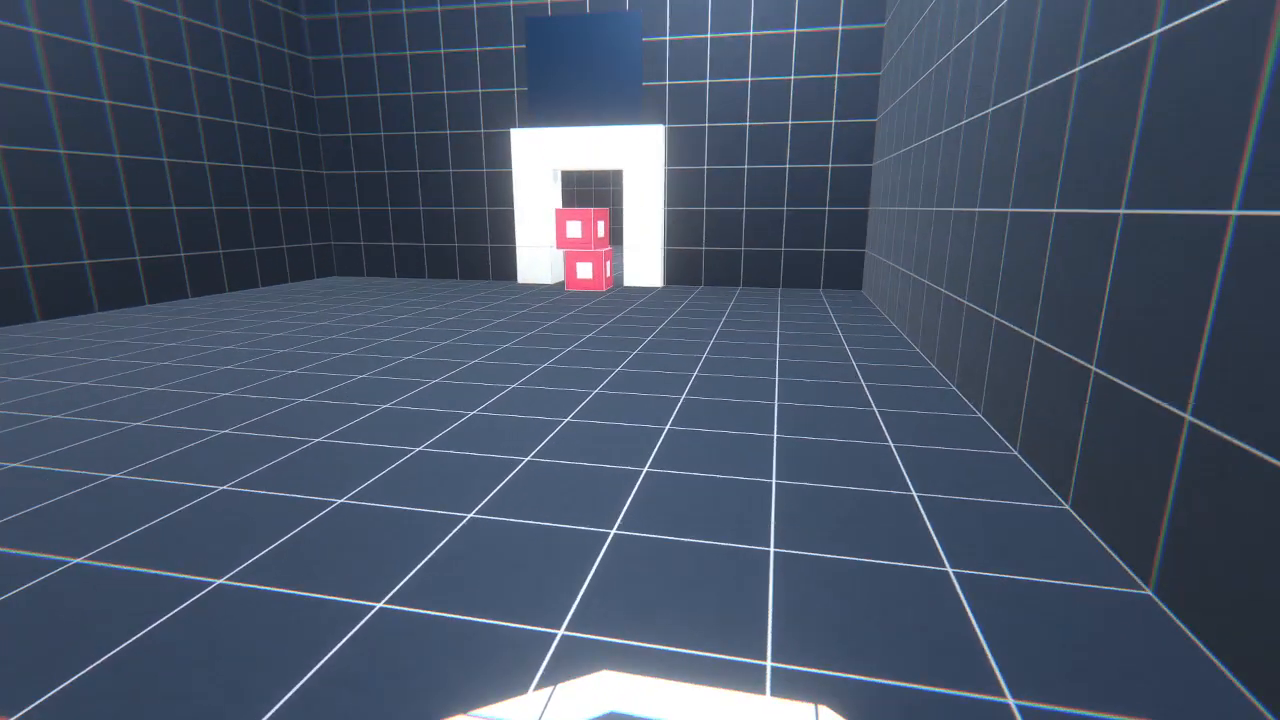
key(Escape)
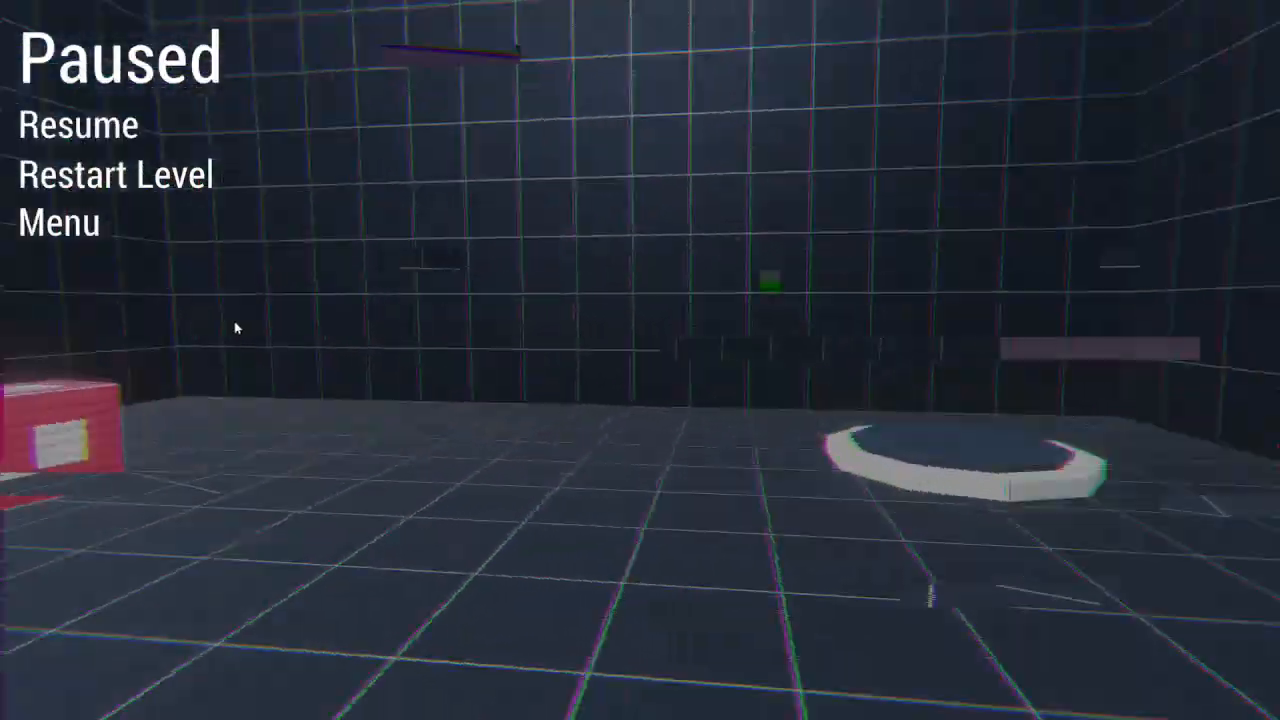
click(78, 125)
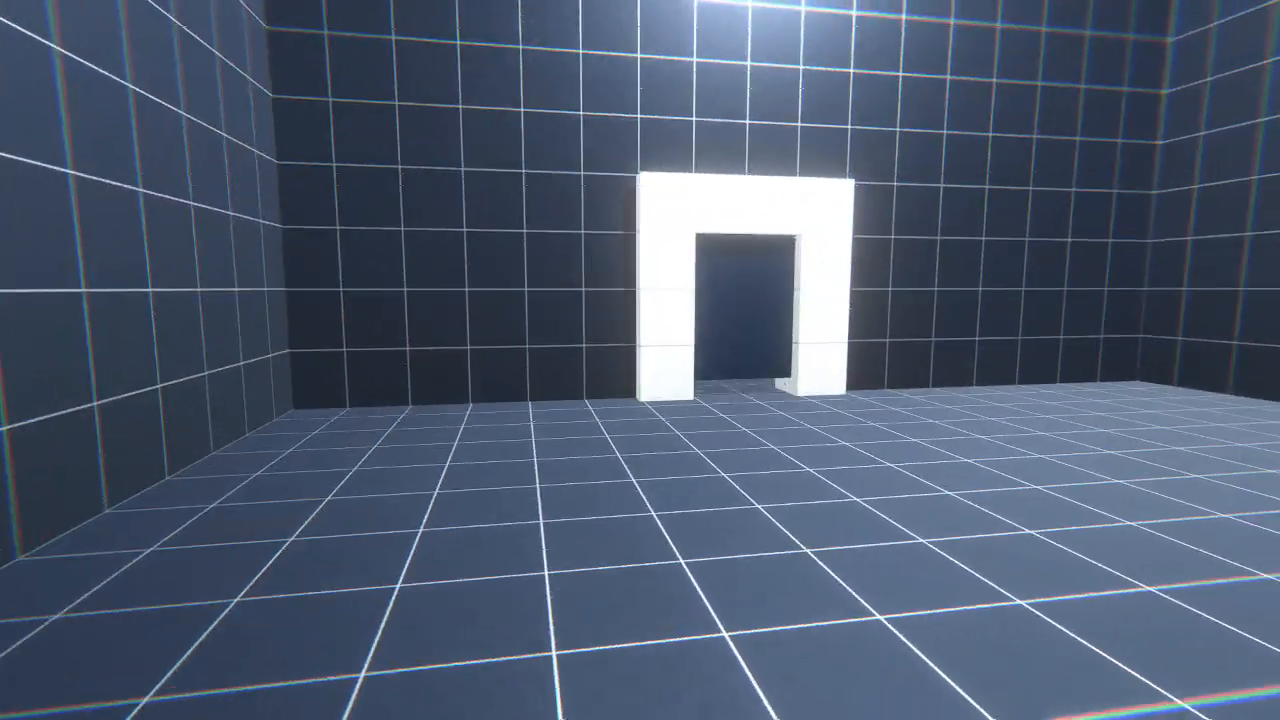
key(Escape)
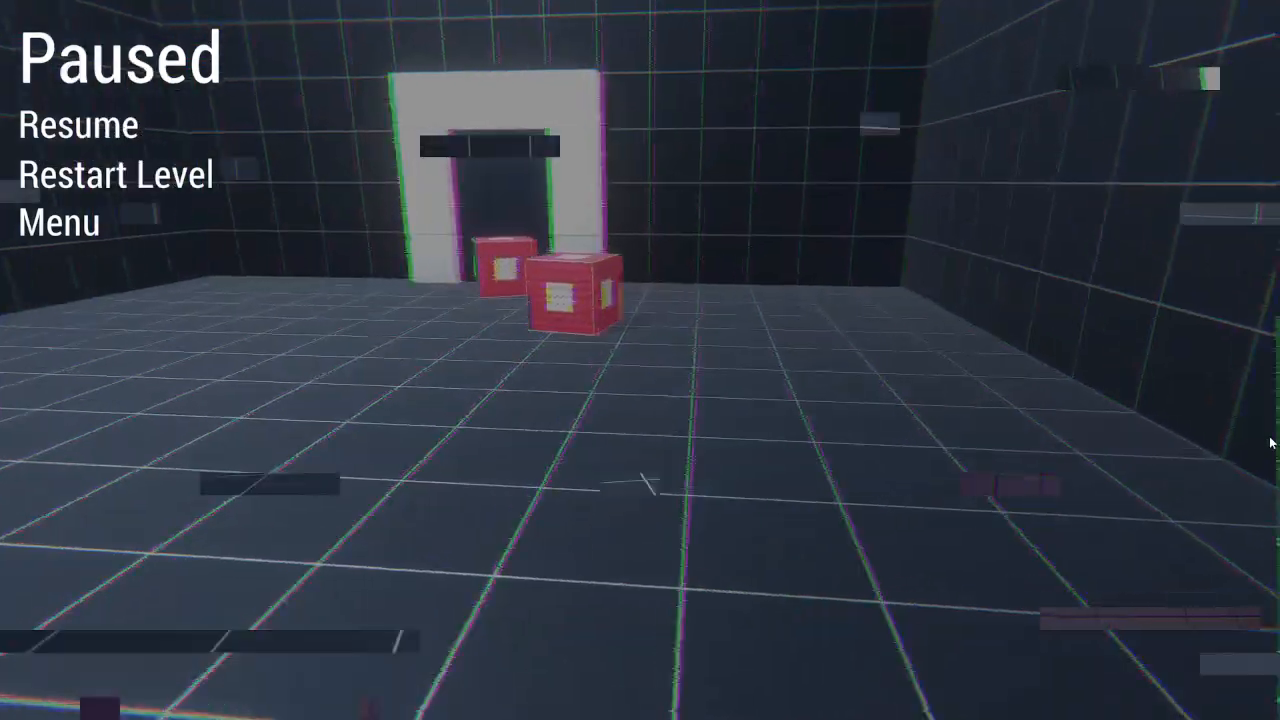
click(78, 125)
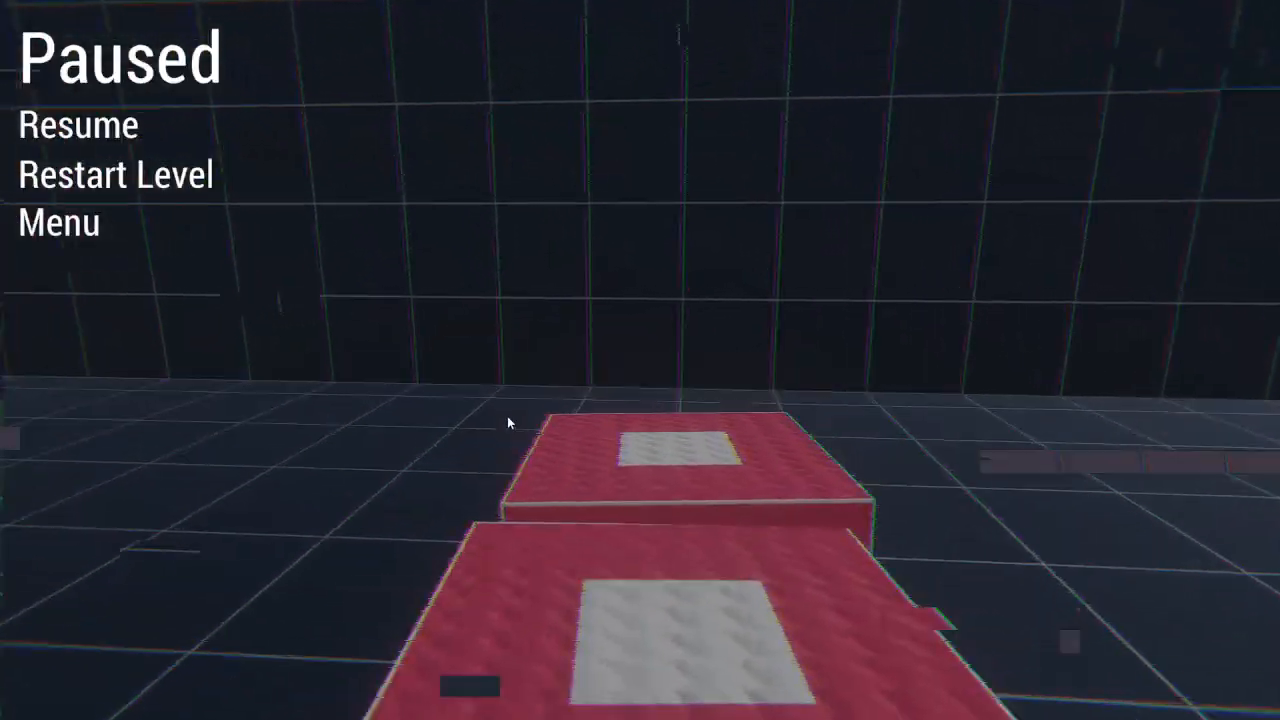
click(78, 125)
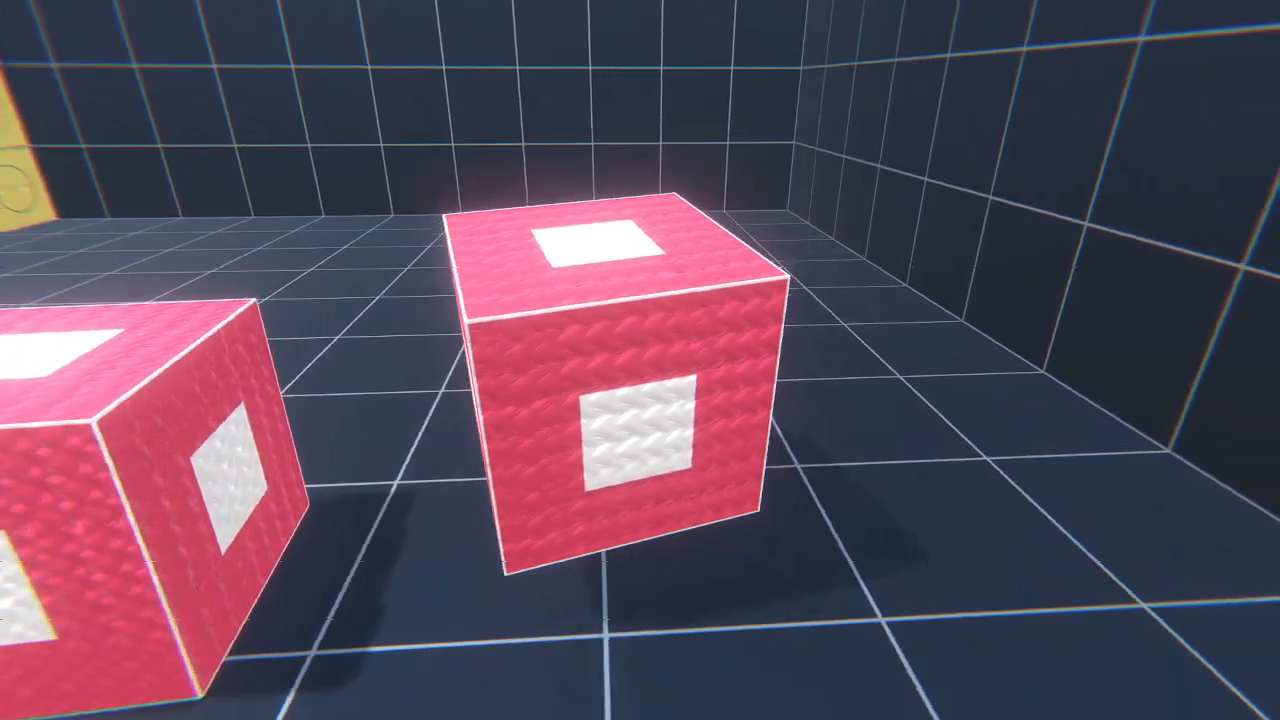
key(Escape)
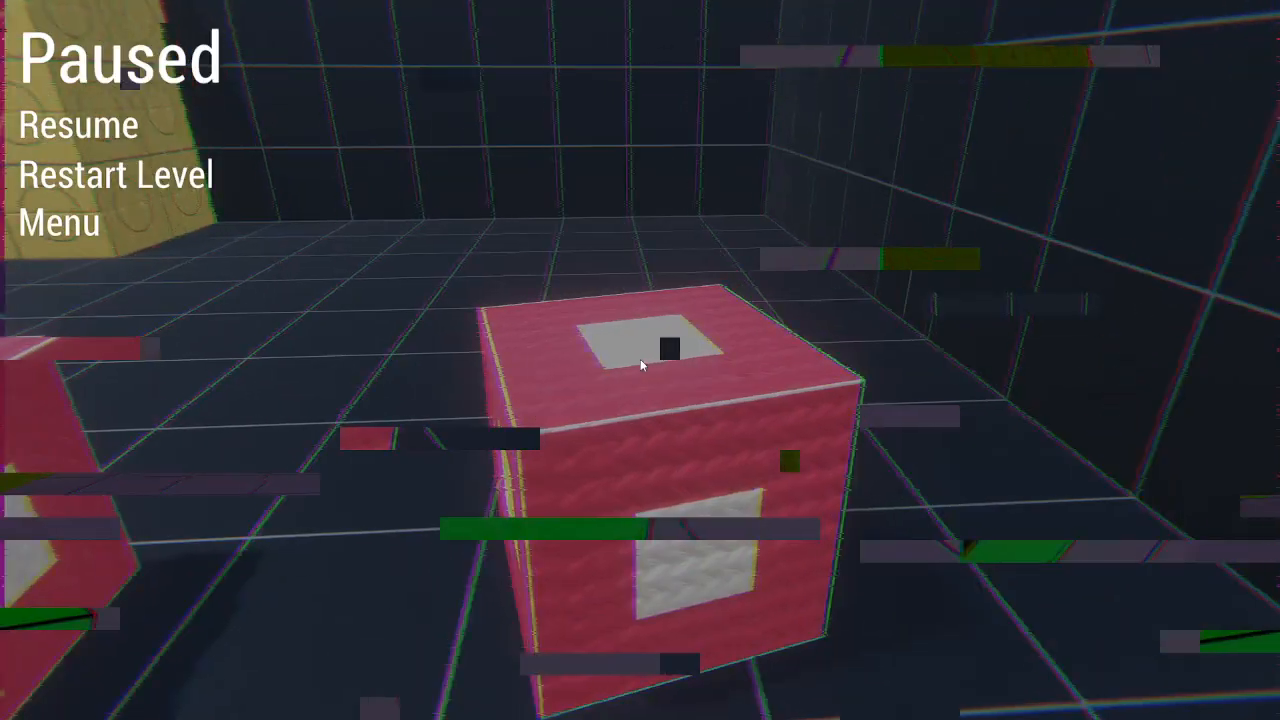
click(77, 125)
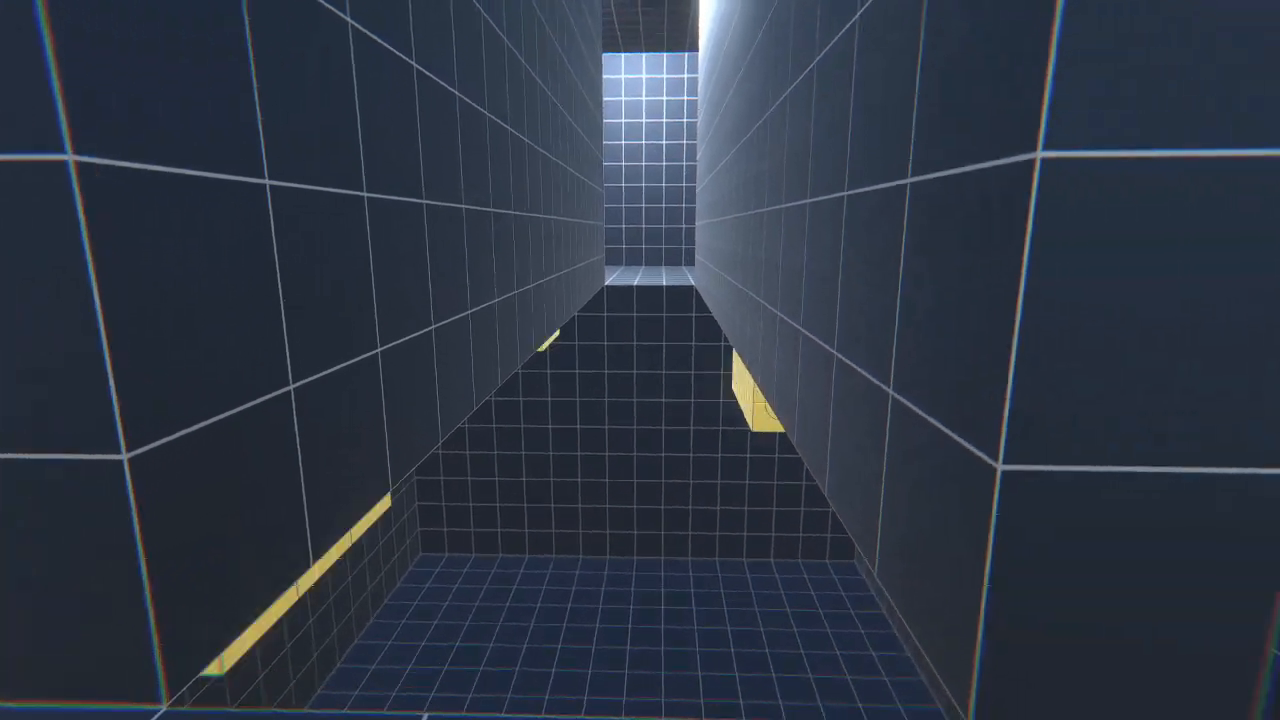
key(Escape)
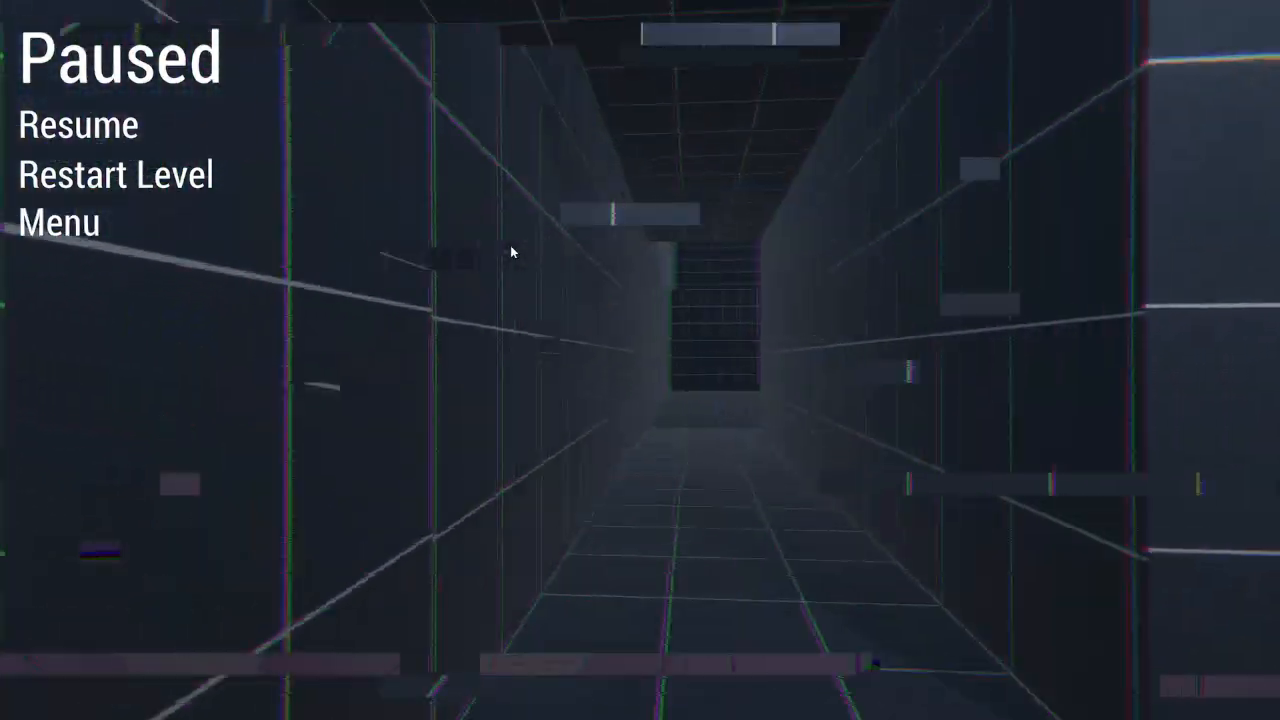
click(78, 125)
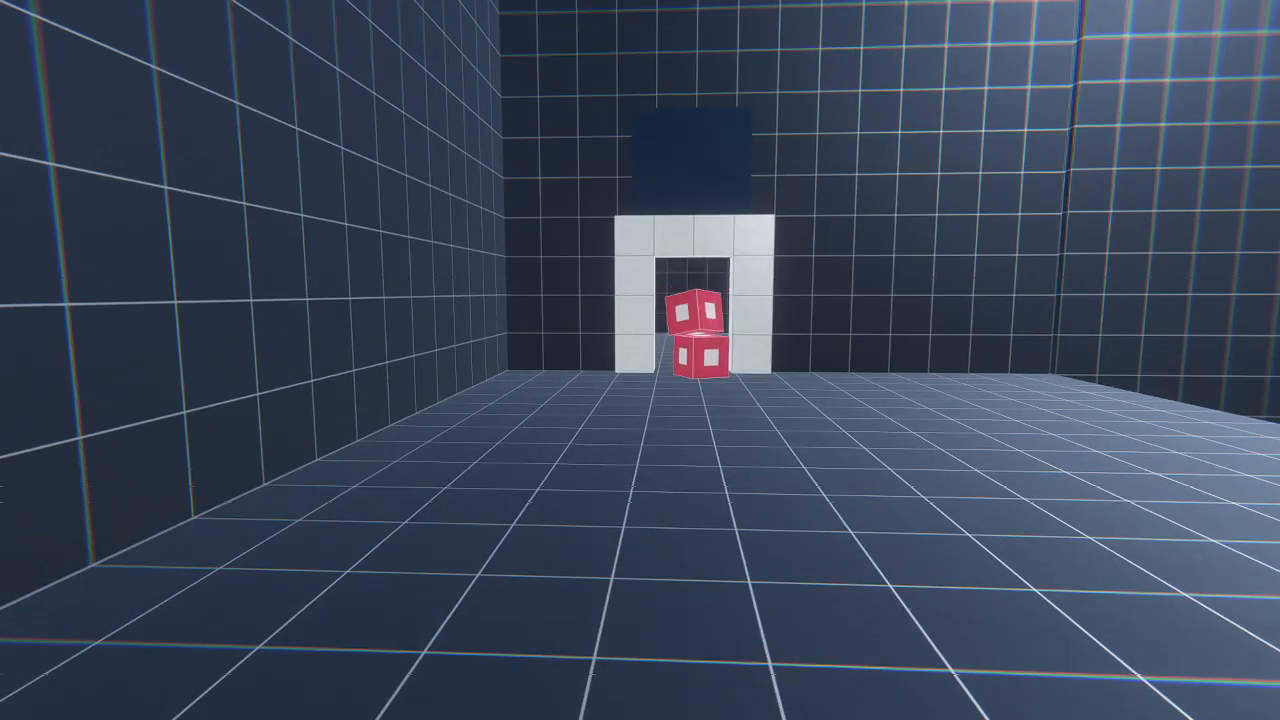
key(Escape)
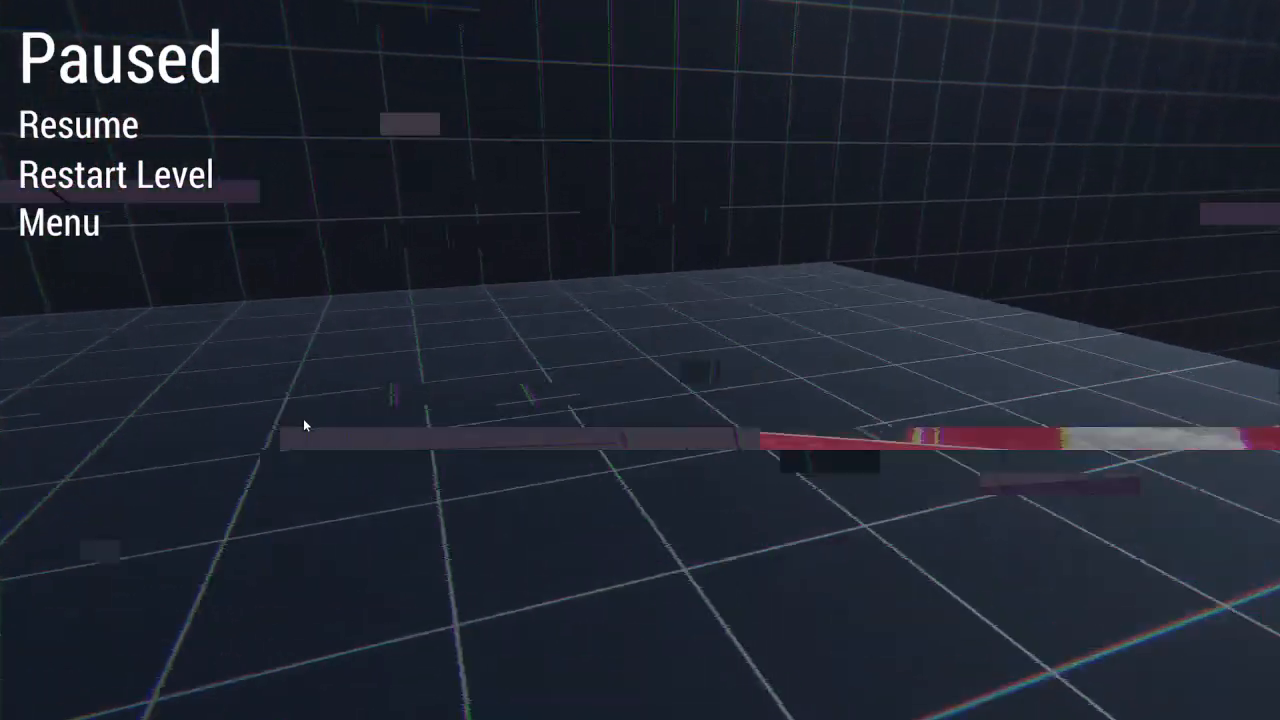
click(77, 125)
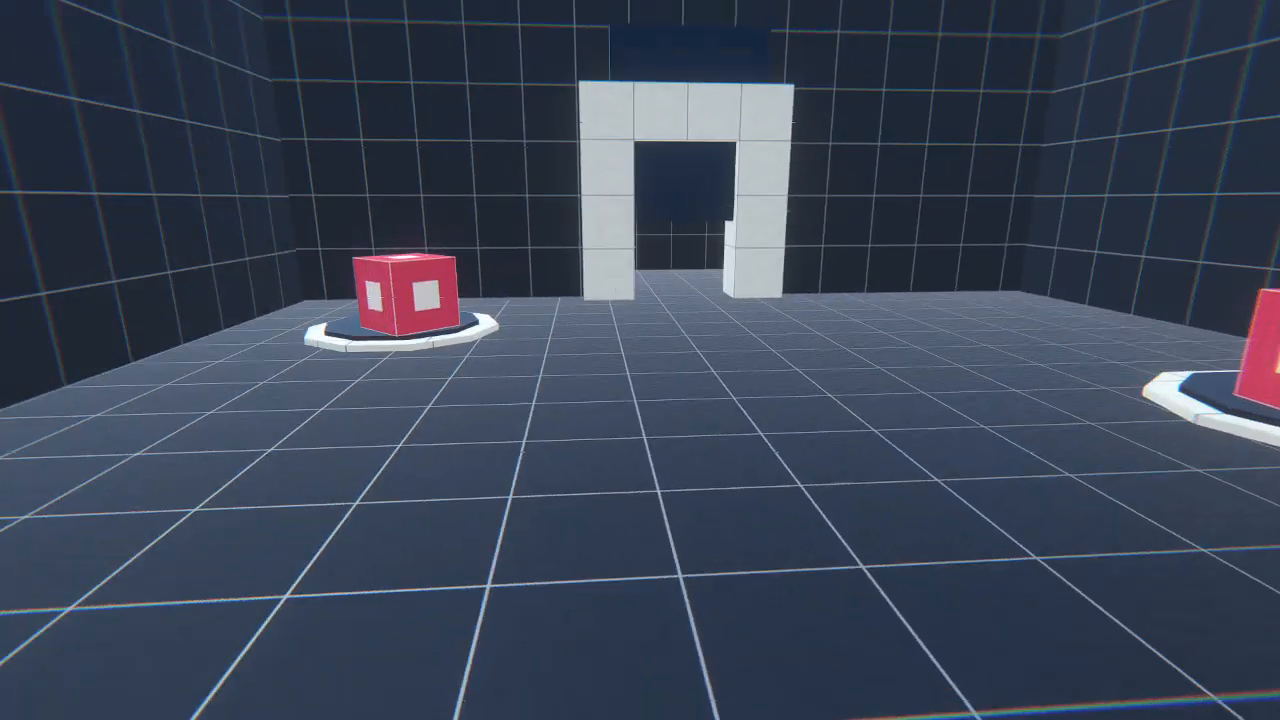
key(Escape)
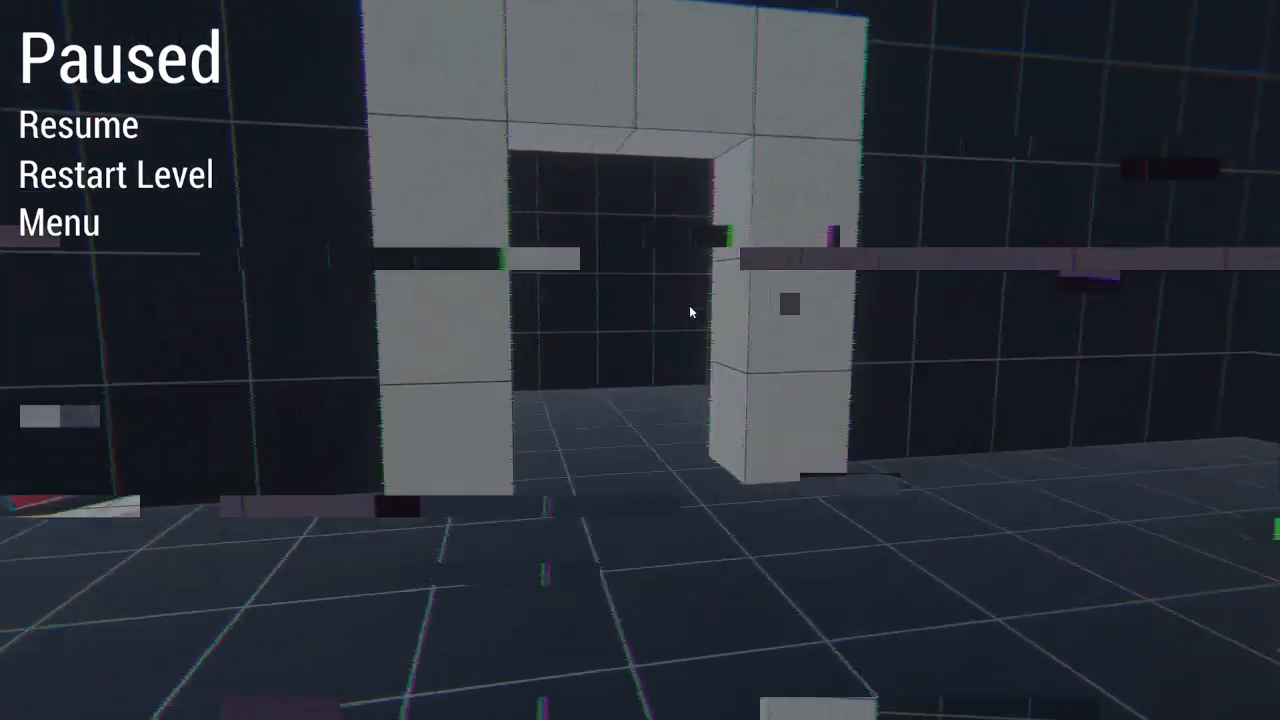
click(78, 125)
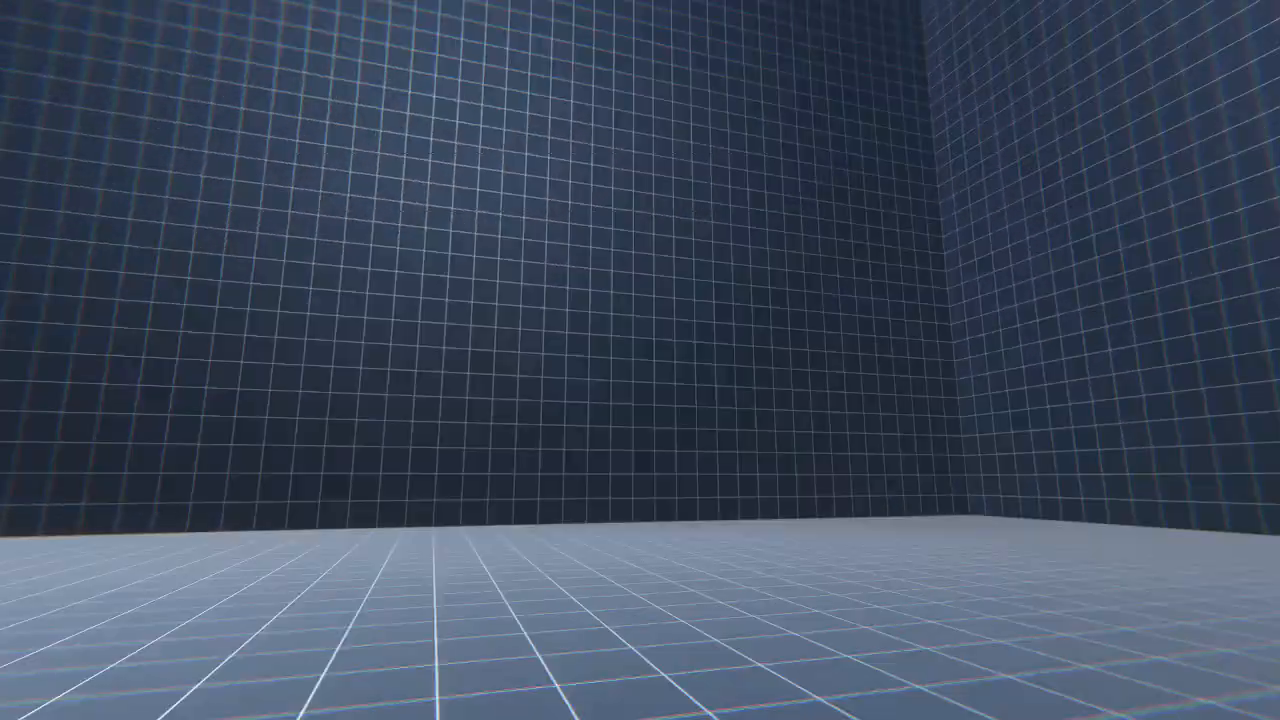
key(Escape)
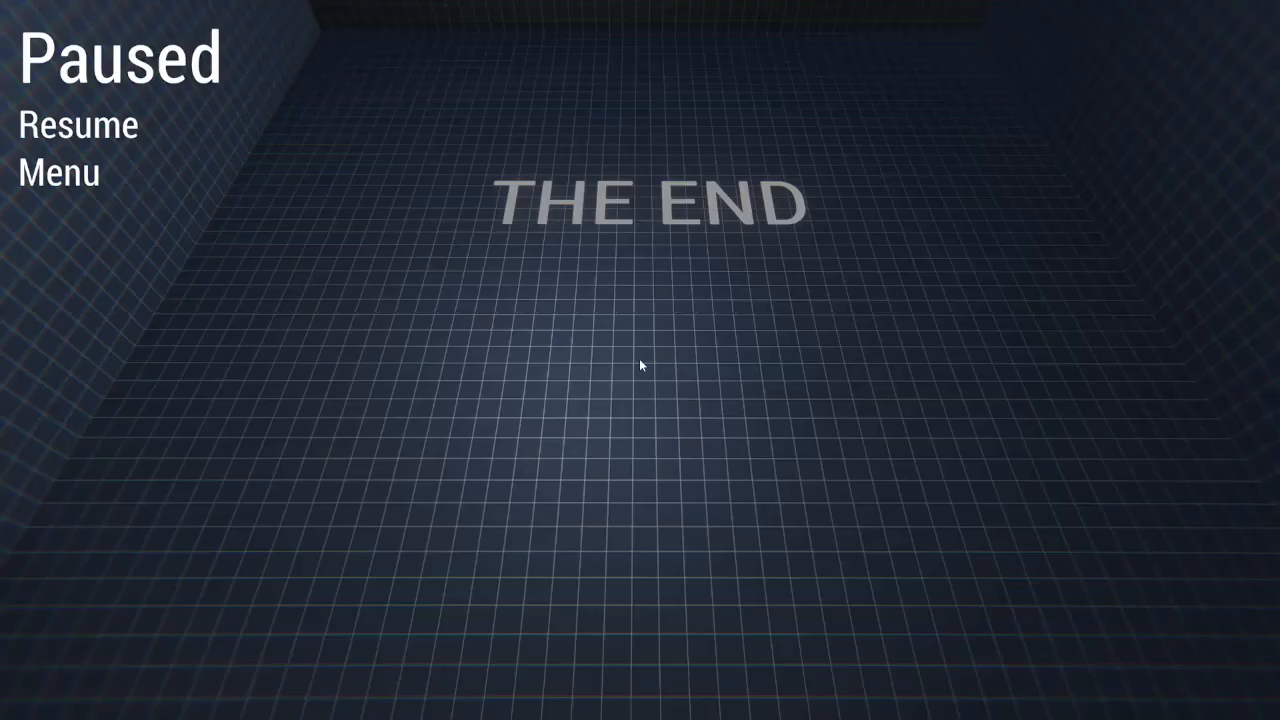